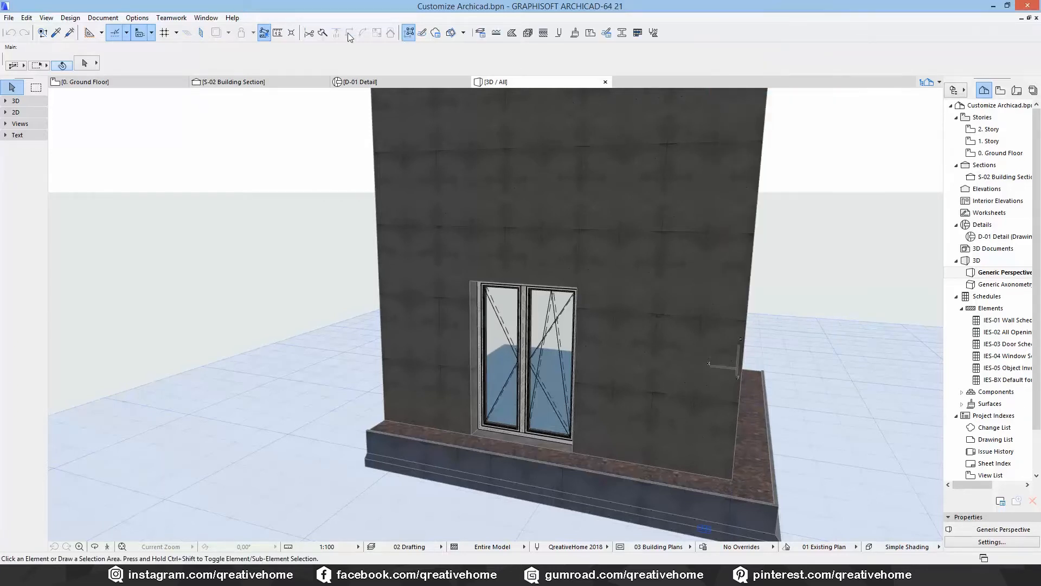
Reveal the Work Environment submenu under Options.
left_click(205, 17)
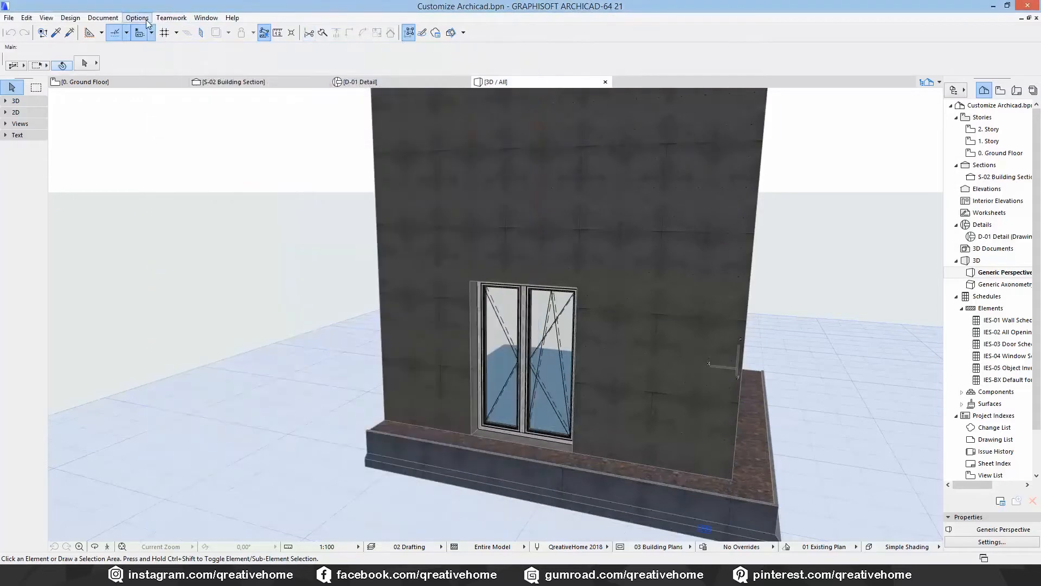
left_click(137, 18)
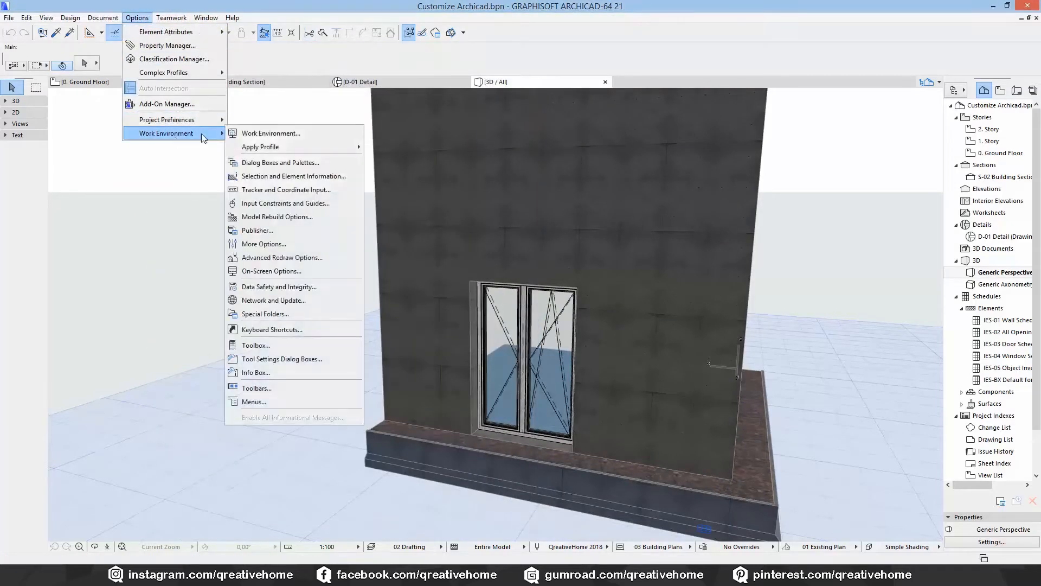
mouse_move(255, 345)
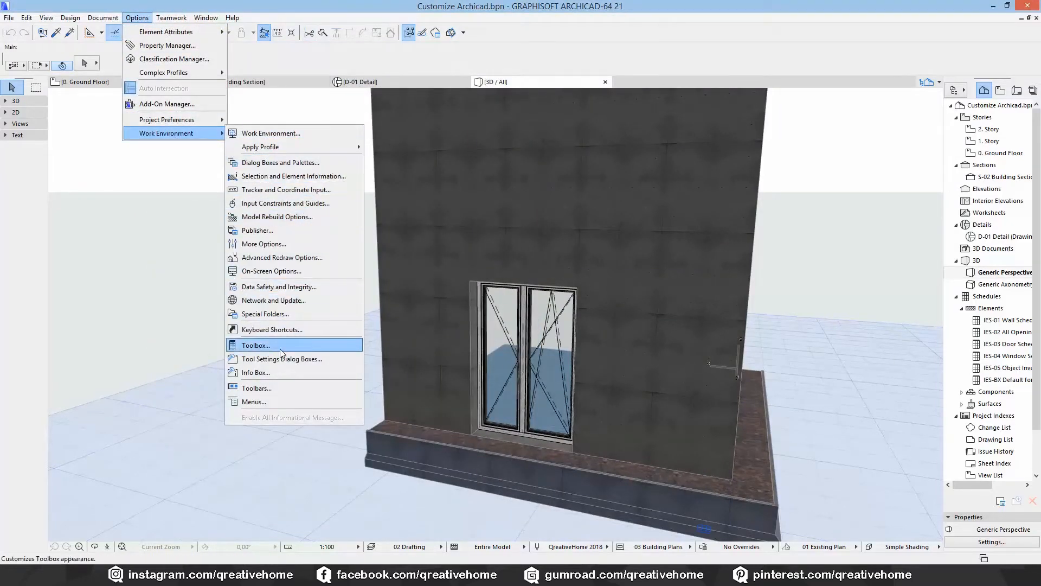
Show the Toolbars page of Work Environment and its Toolbar Options menu.
left_click(256, 345)
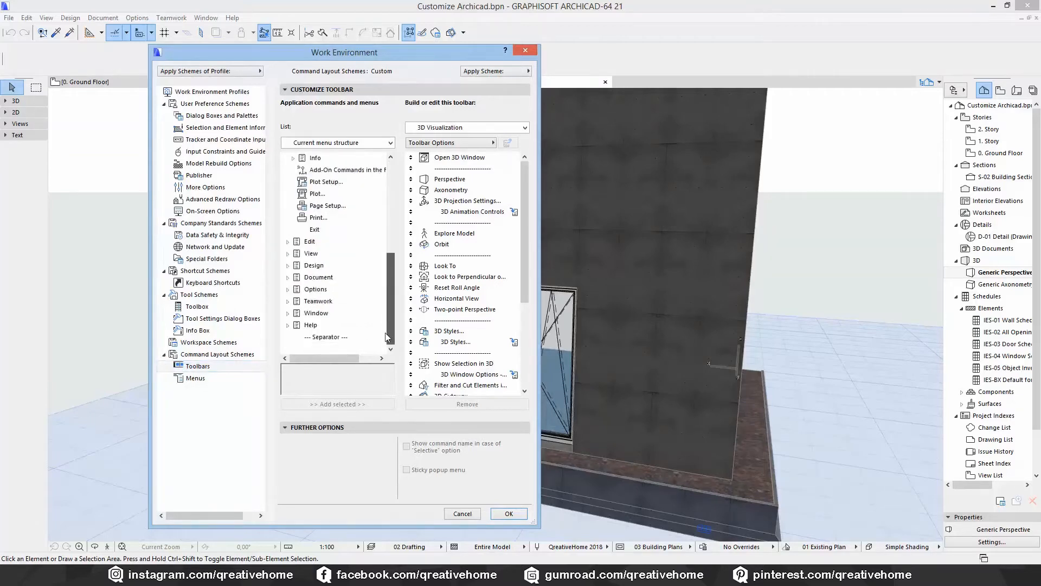
left_click(337, 142)
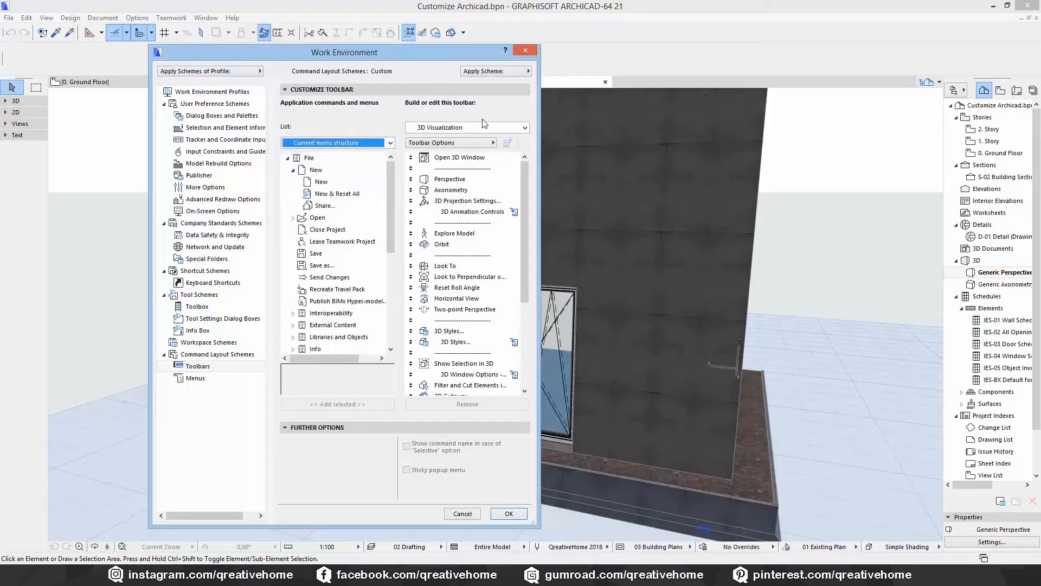
left_click(465, 127)
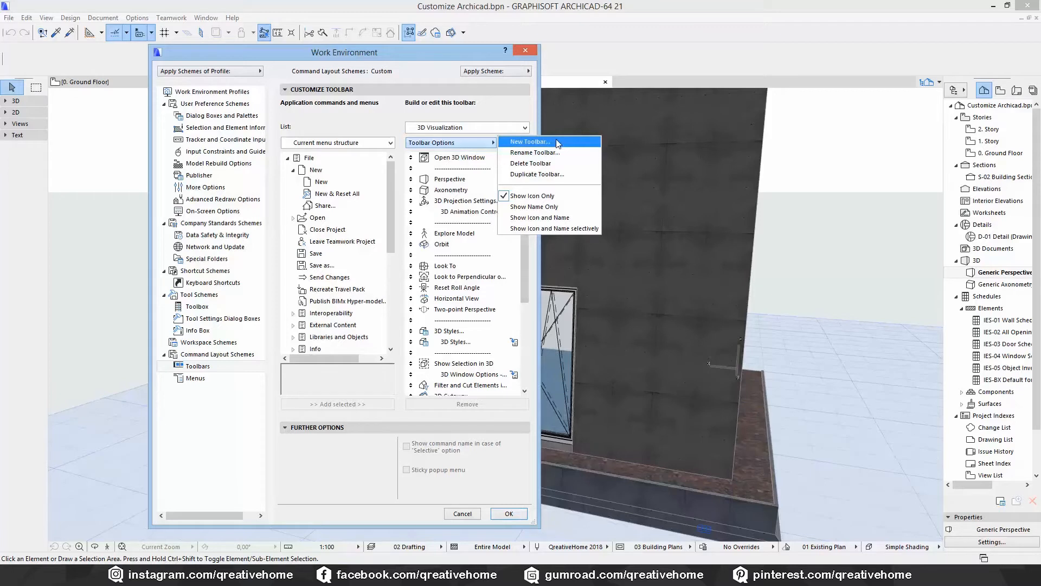
Create a new empty toolbar named 'New'.
left_click(528, 141)
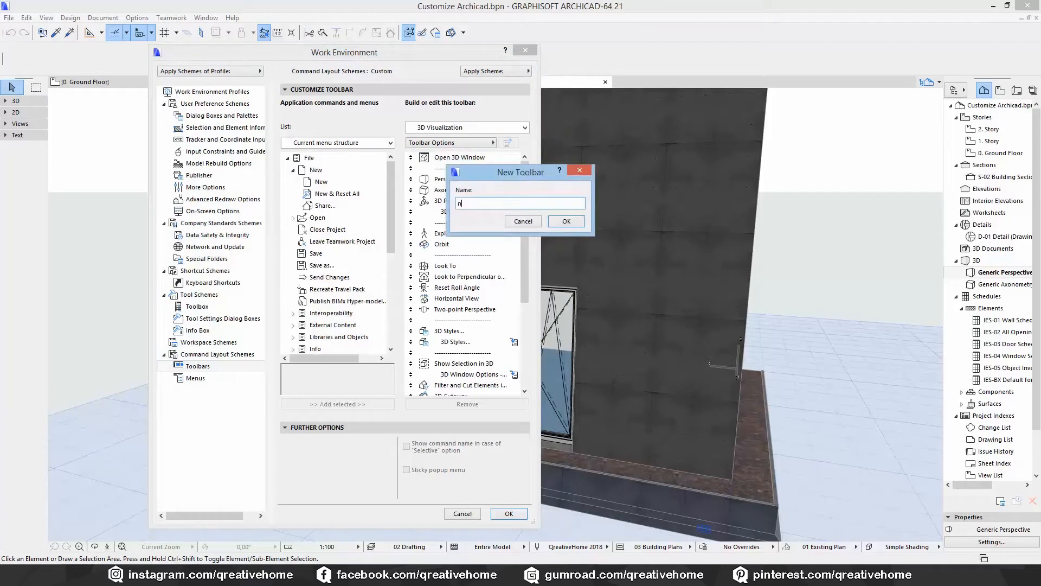
key("Backspace")
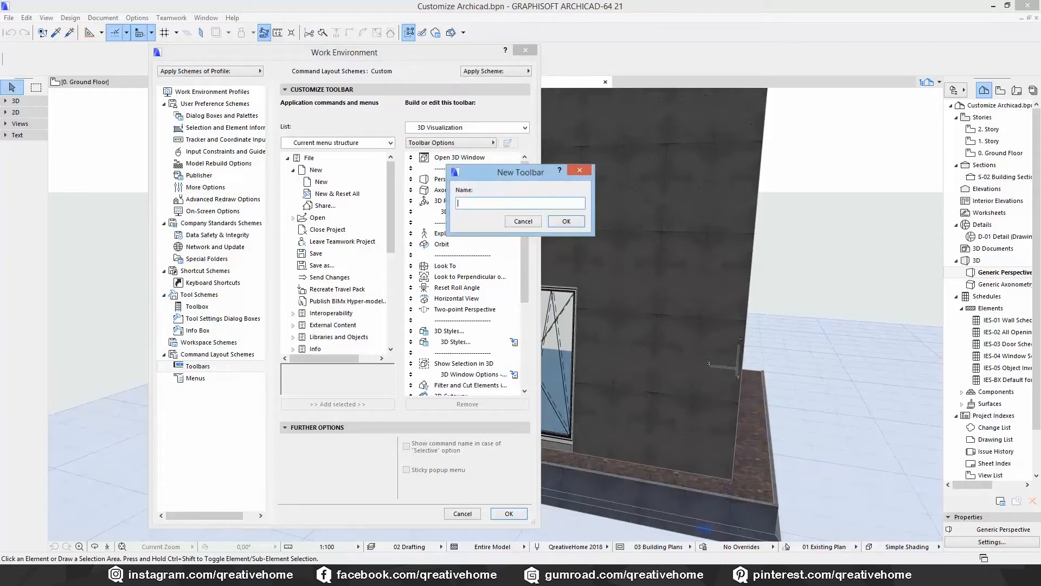
type("New")
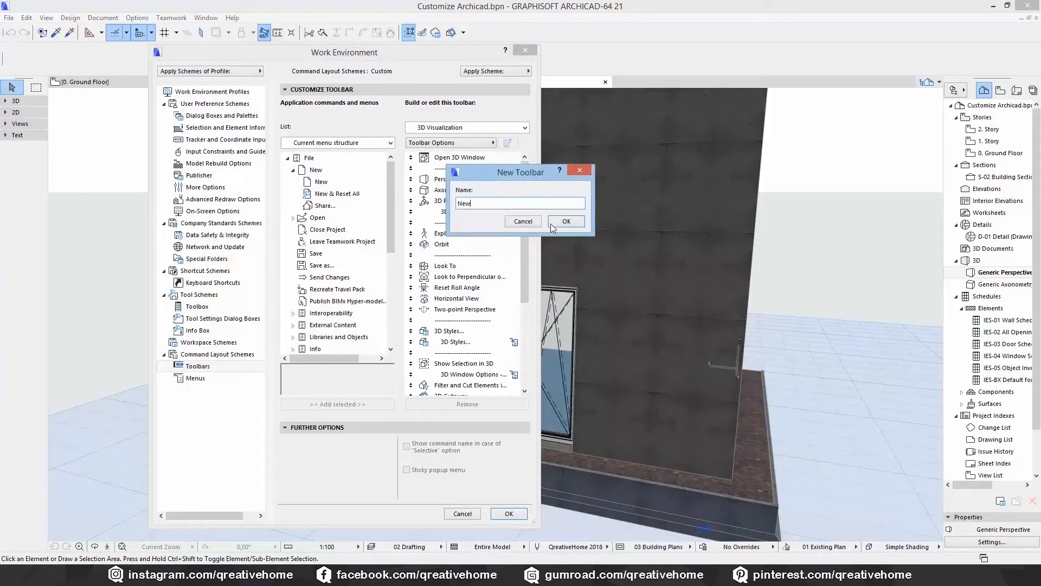
left_click(565, 221)
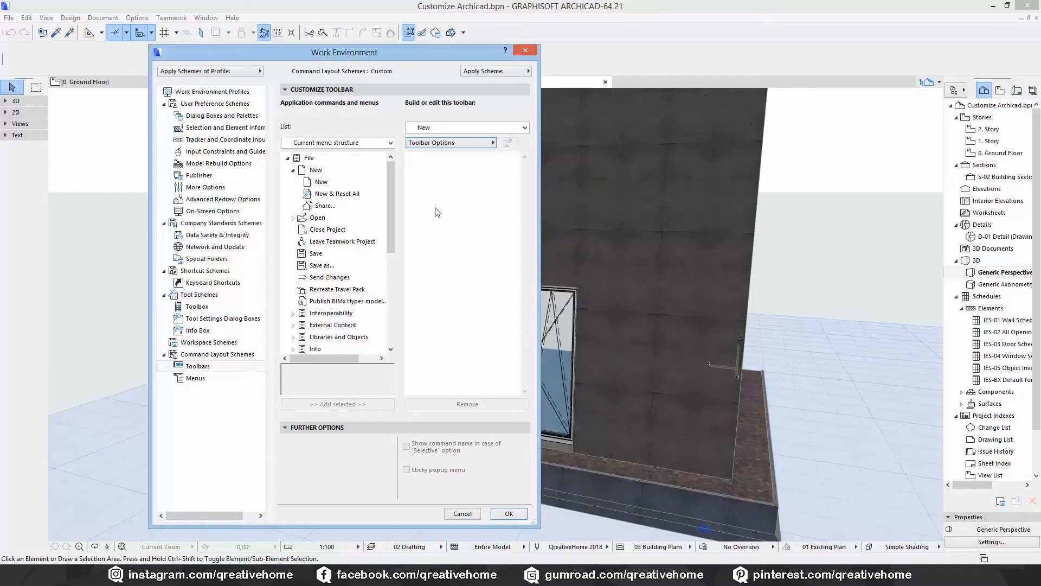
Fill the New toolbar with New, Open, Save and Interoperability, plus separators.
left_click(338, 403)
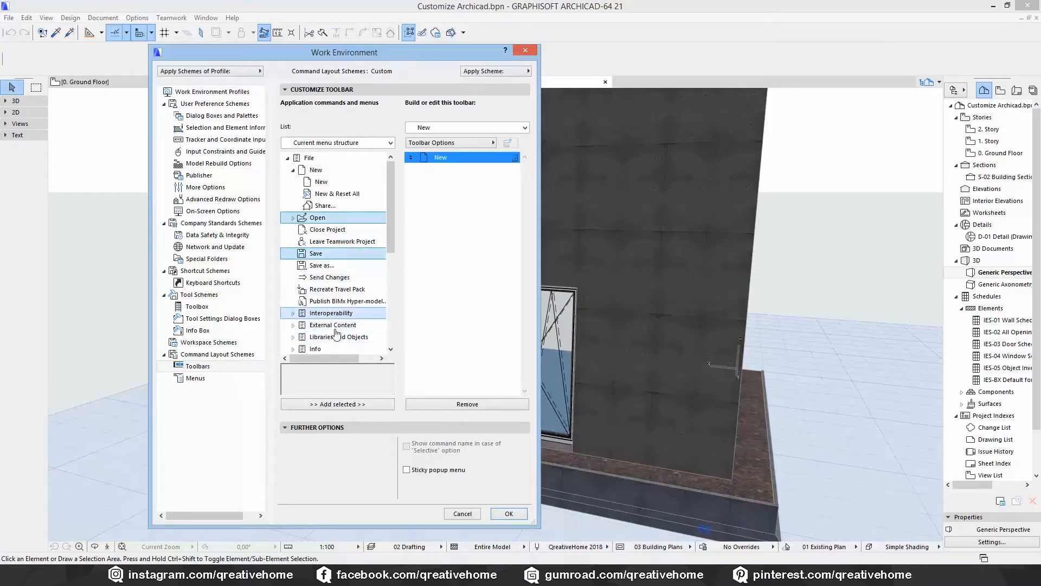
left_click(337, 403)
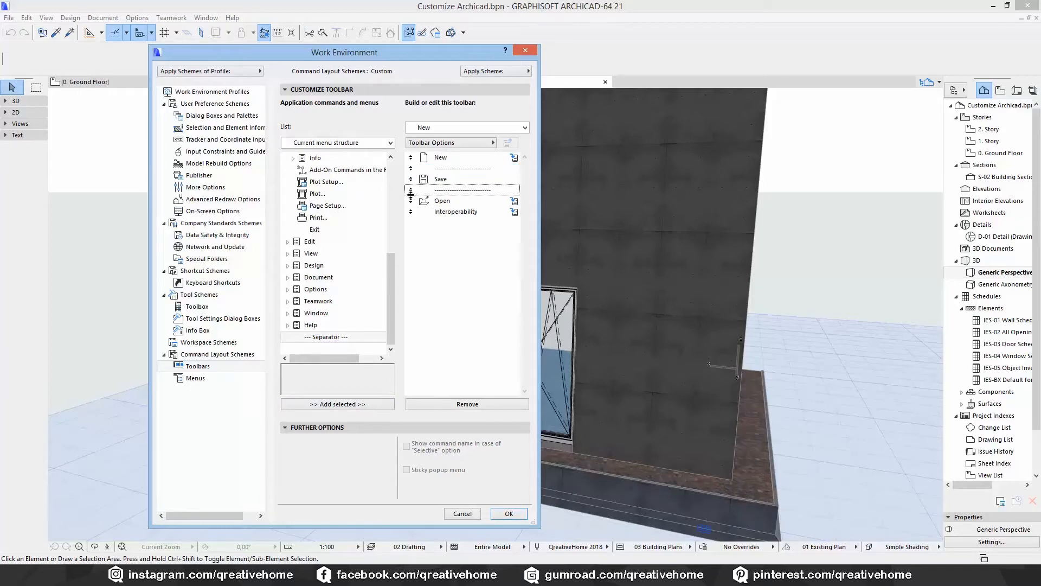
left_click(461, 191)
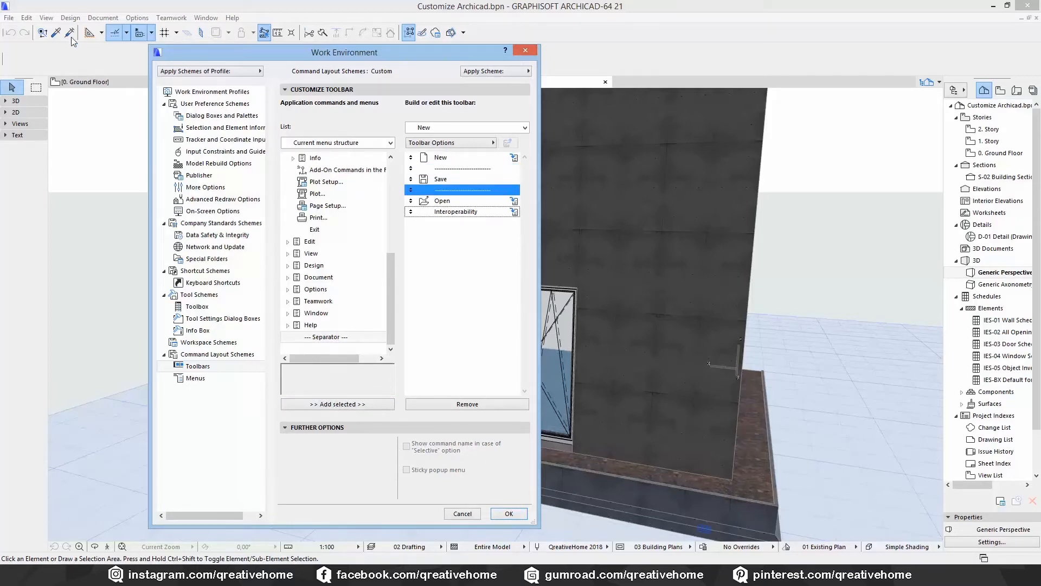
mouse_move(510, 498)
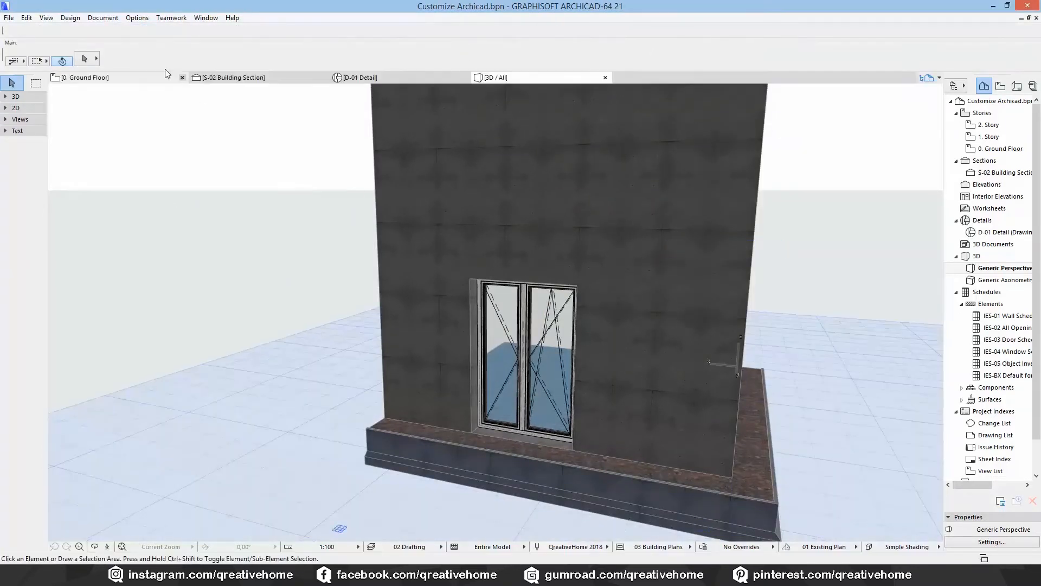
Display the New toolbar from Window > Toolbars and set it to Show Icon Only.
left_click(8, 17)
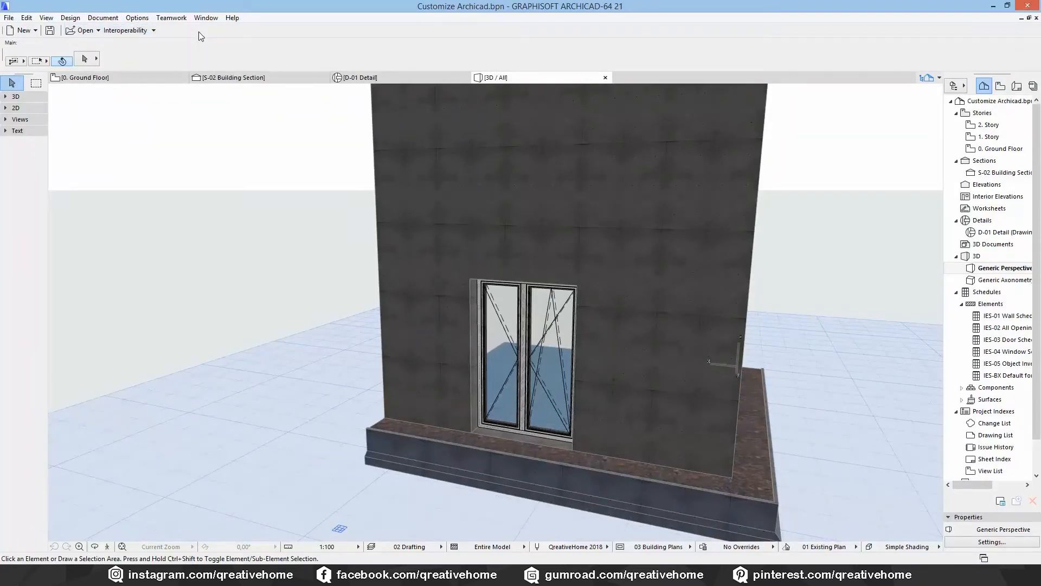
left_click(206, 17)
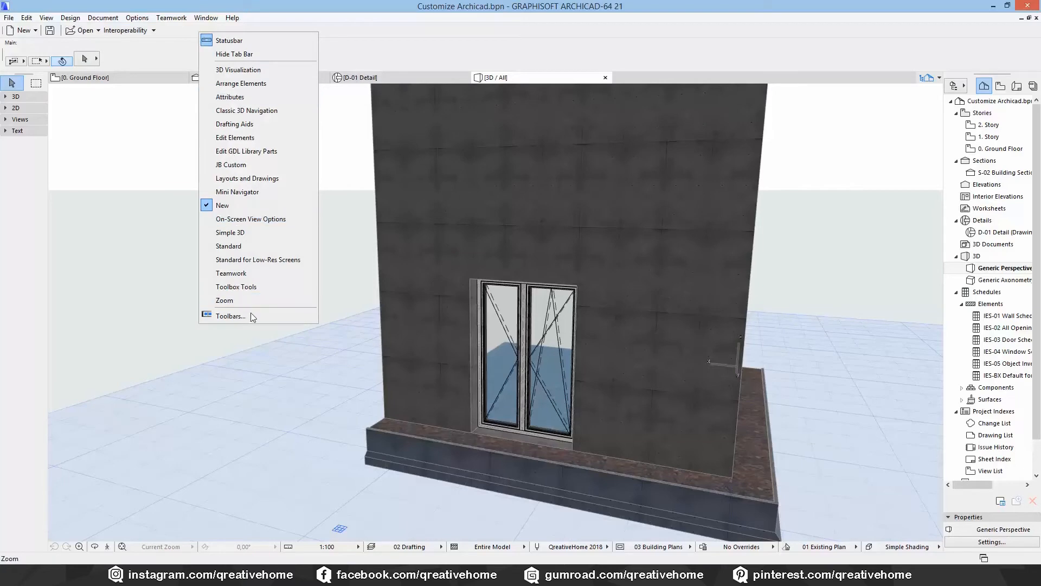
left_click(231, 316)
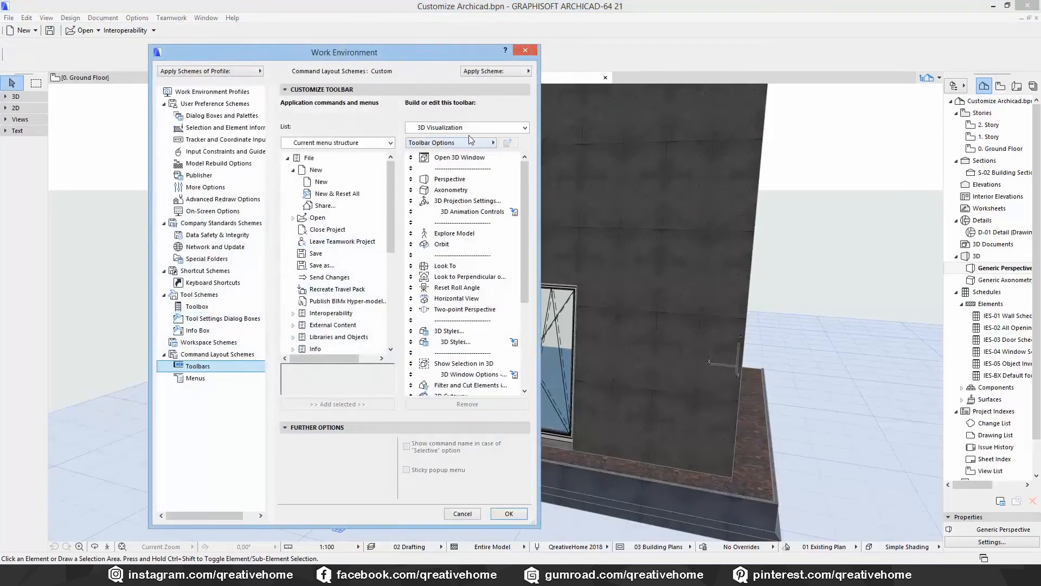
left_click(524, 127)
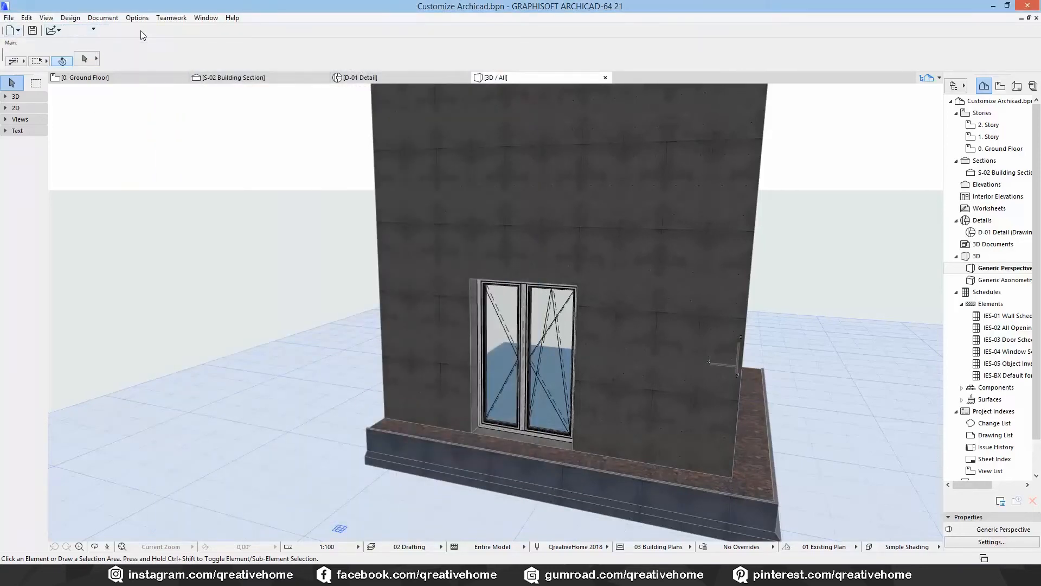
Reopen toolbar customization and select the JB Custom toolbar.
left_click(147, 29)
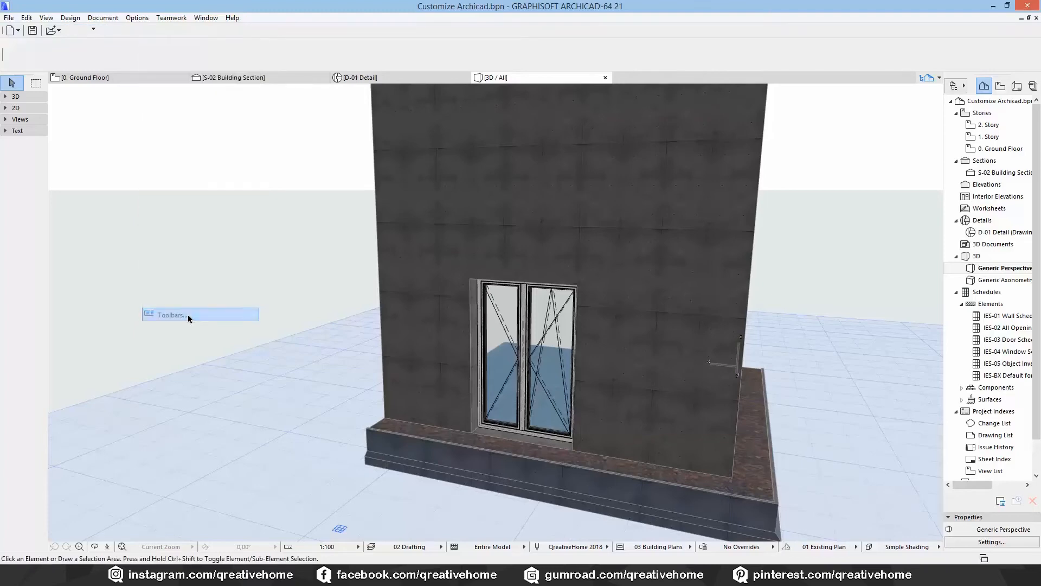
left_click(171, 313)
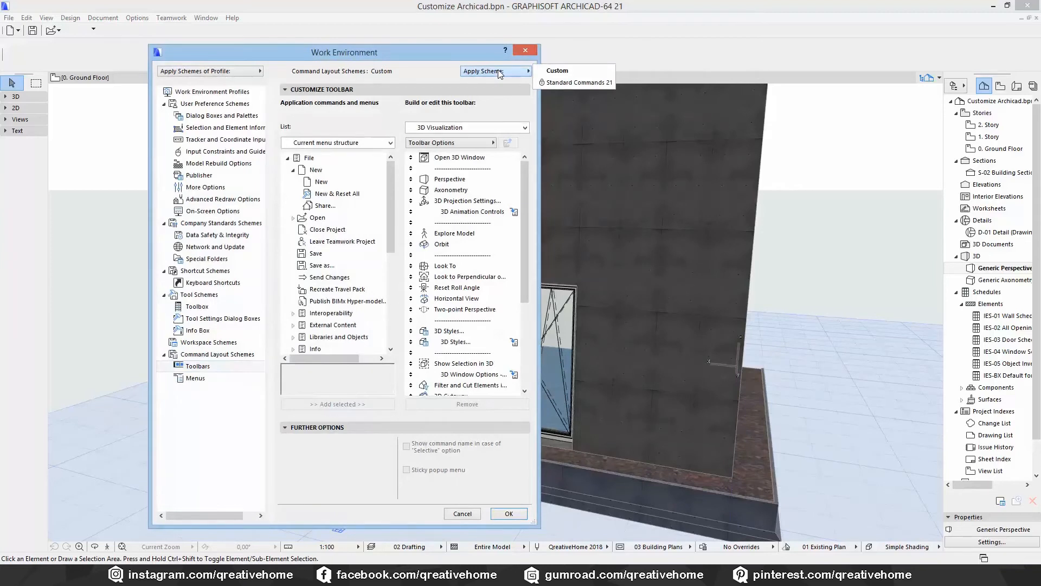
left_click(466, 127)
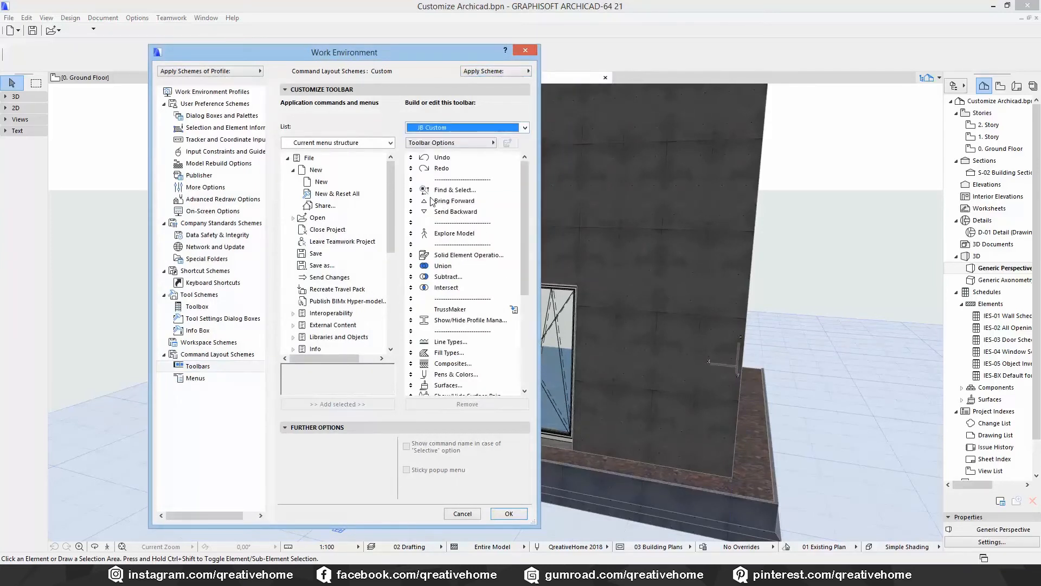
Close Work Environment so the JB Custom toolbar appears in the workspace.
scroll("down", 3)
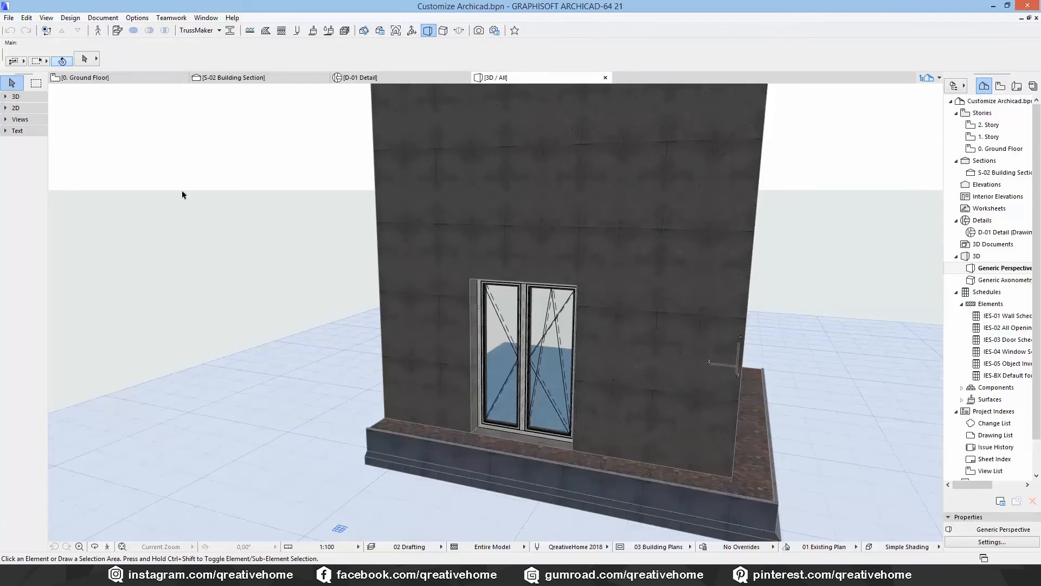
mouse_move(272, 422)
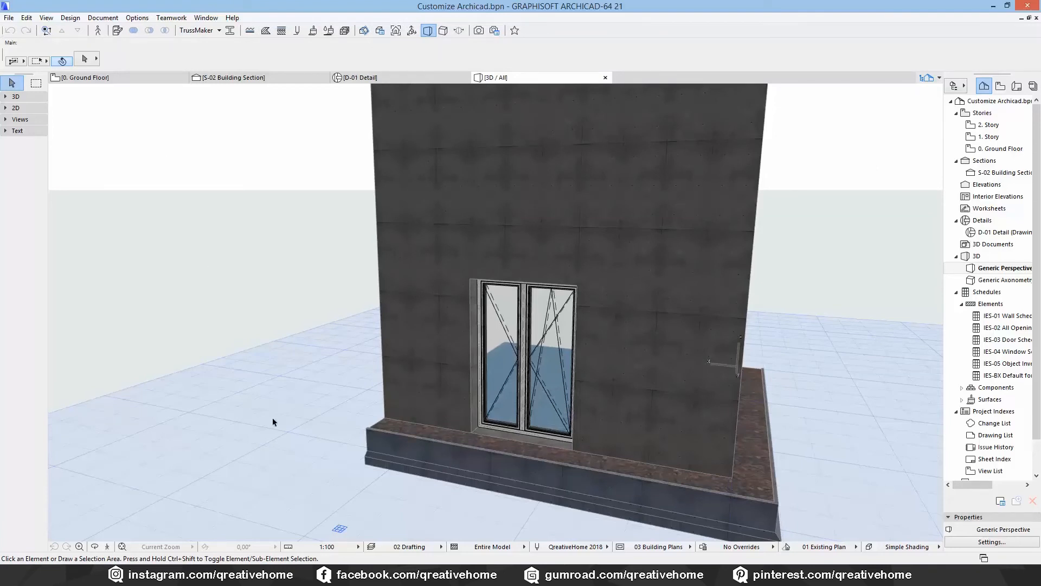